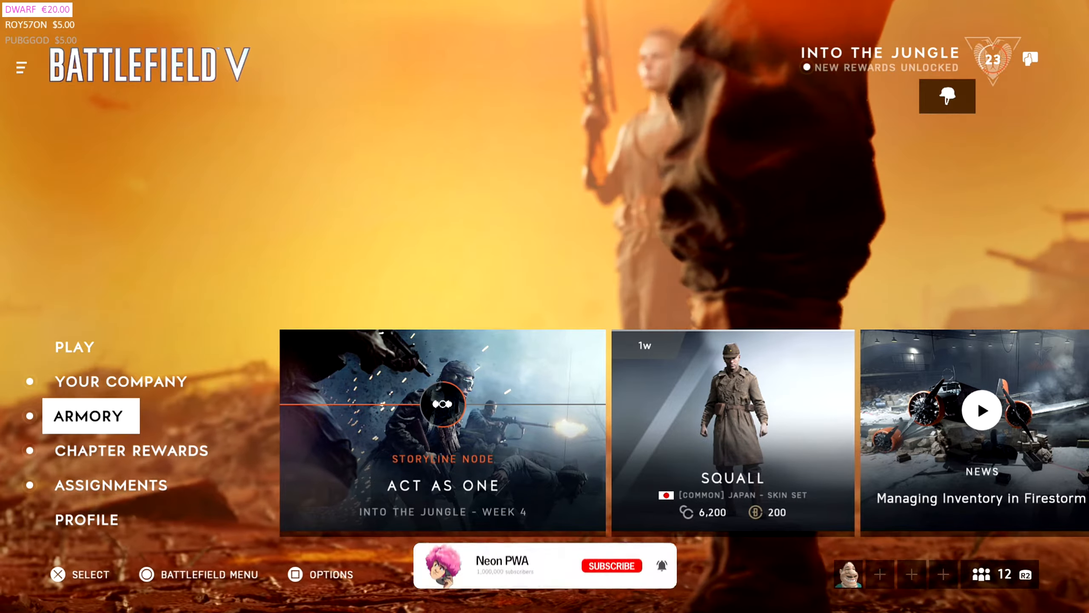
Show Controls > Basic from Options, scrolling past soldier leaning to Invert Vertical Flight
left_click(320, 573)
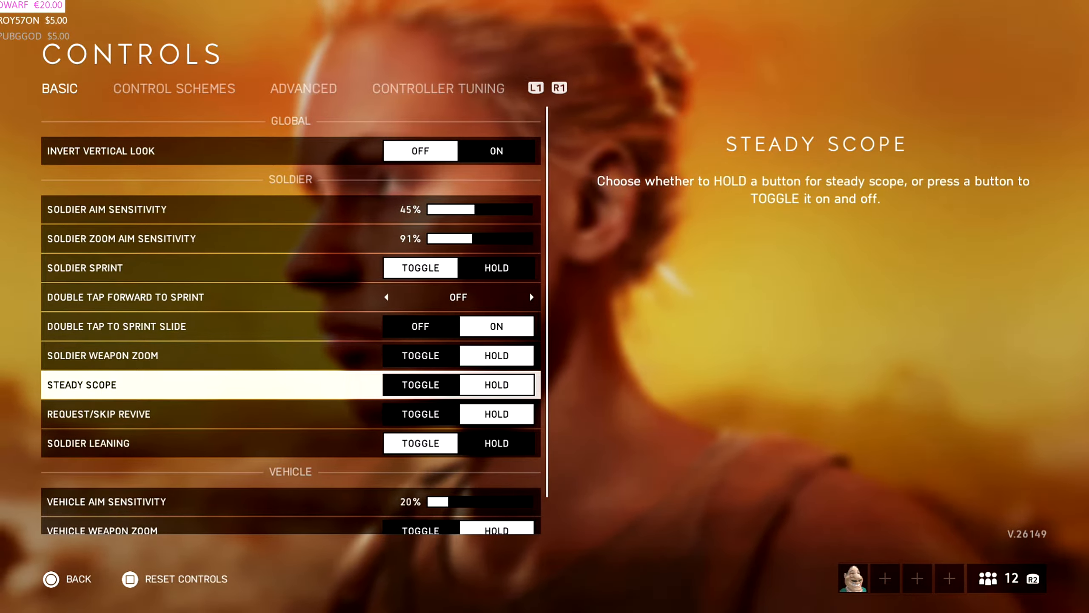
left_click(89, 444)
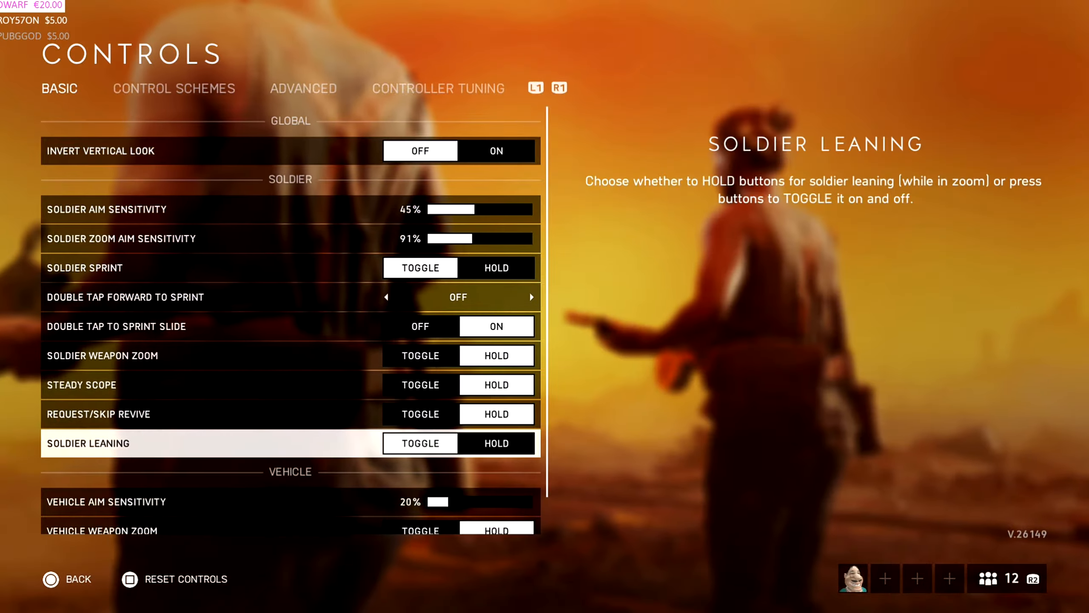
scroll("down", 3)
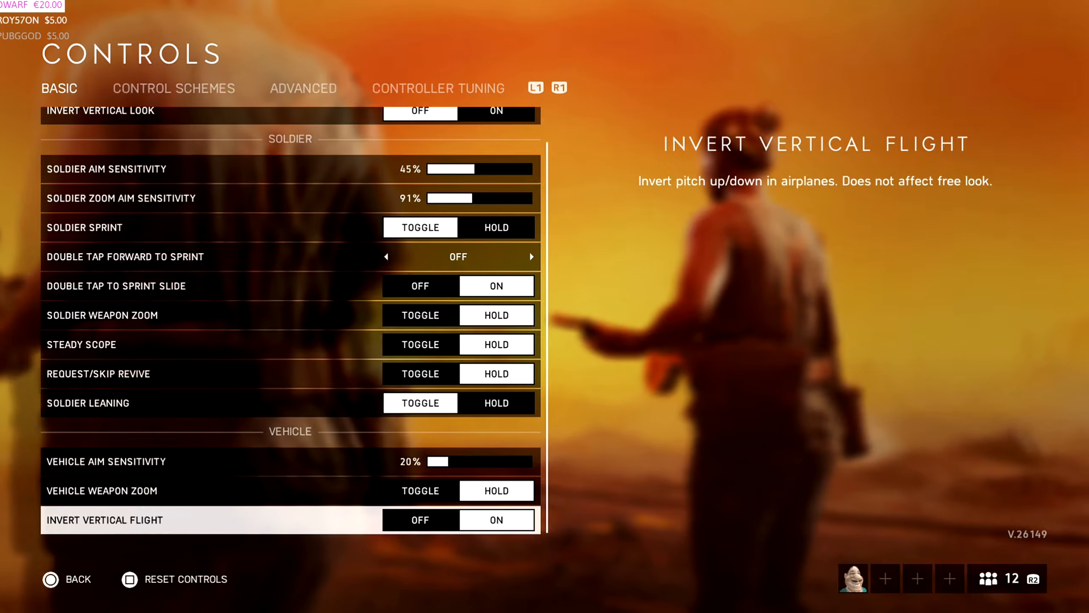
Show the Custom Button Mappings for Soldier and scroll through the whole list
left_click(174, 88)
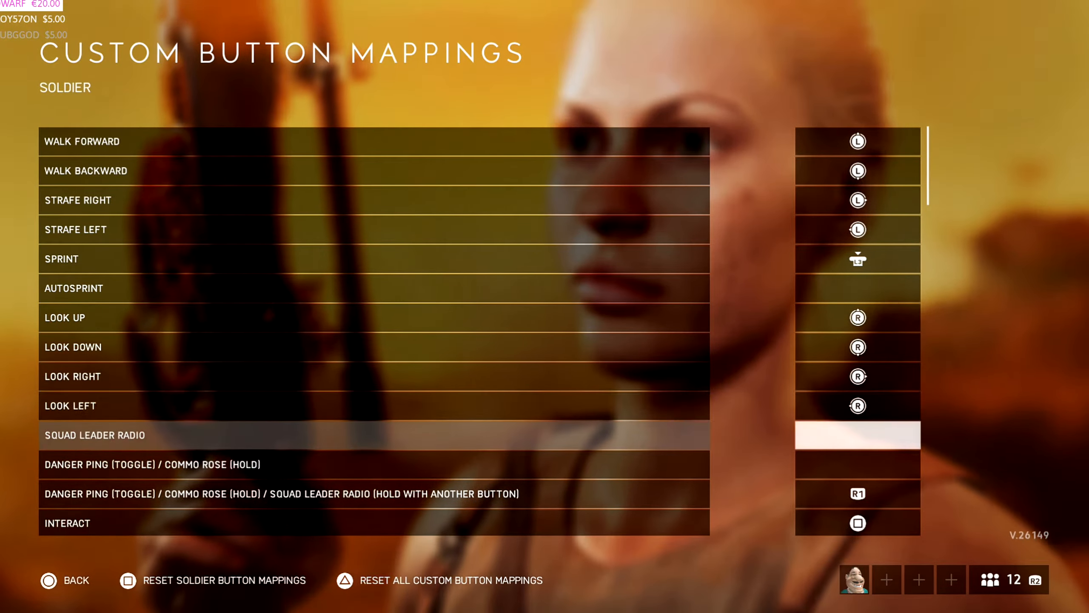
scroll("down", 3)
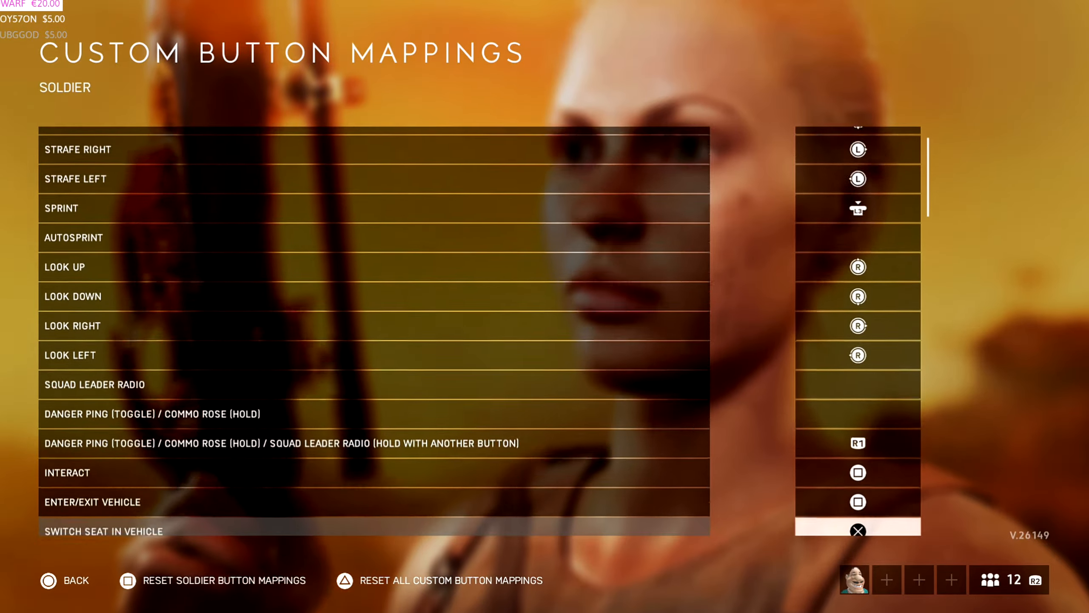
scroll("down", 3)
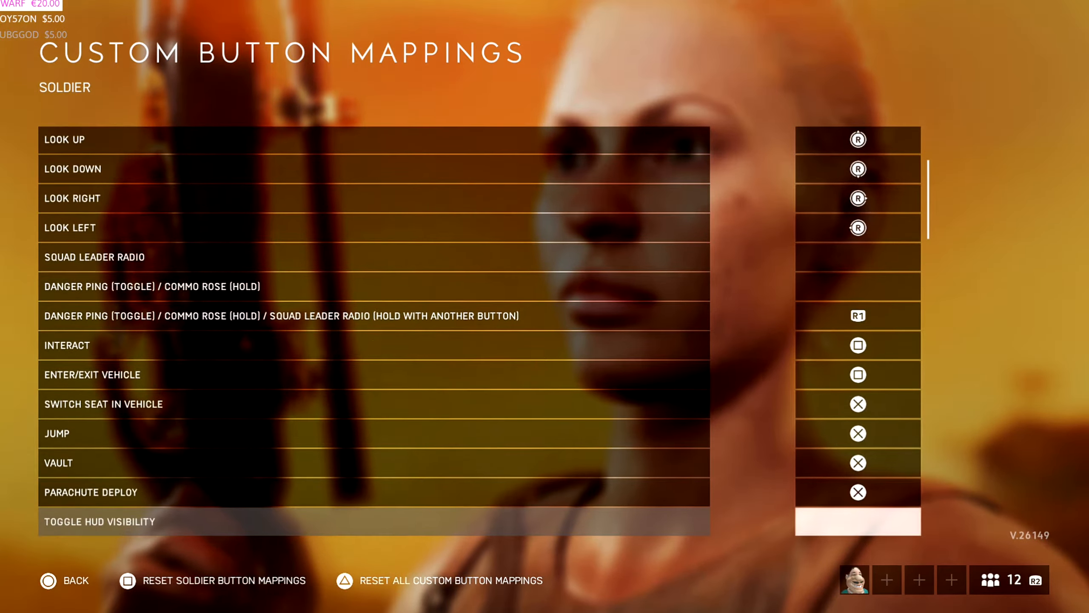
scroll("down", 3)
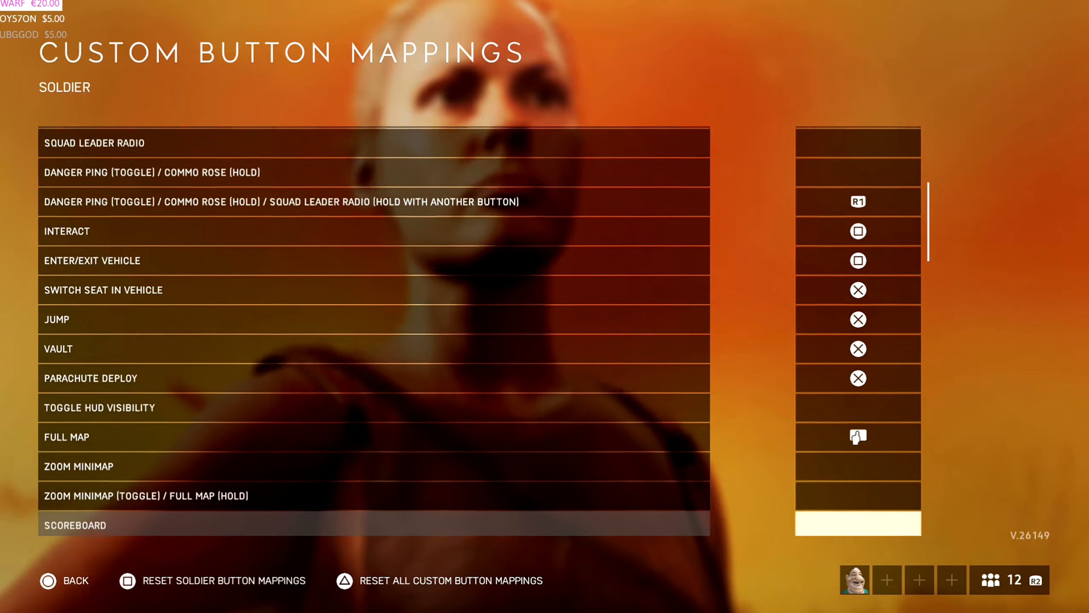
scroll("down", 3)
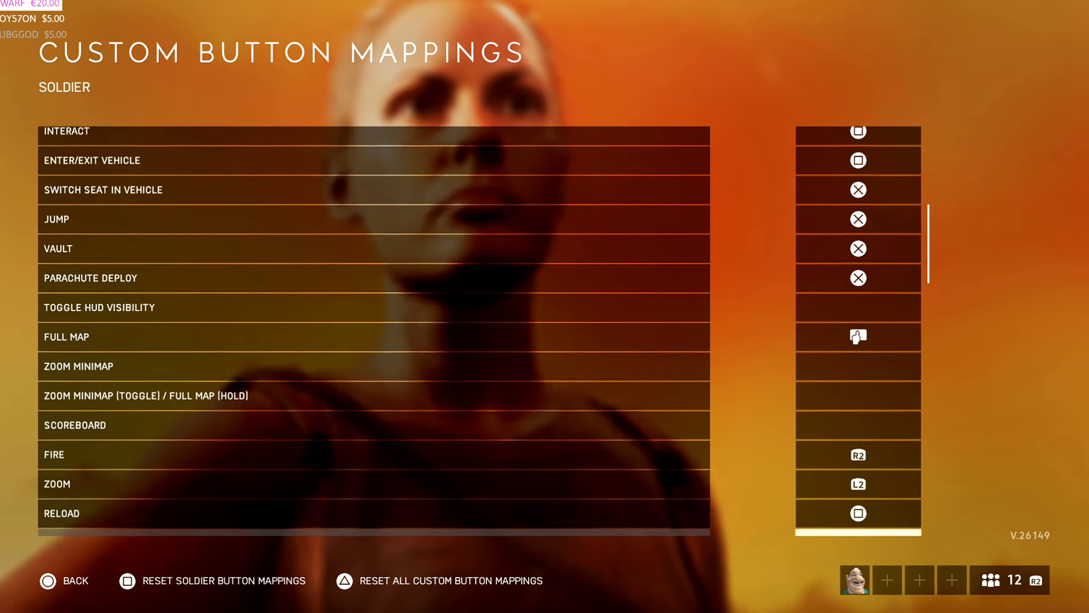
scroll("down", 3)
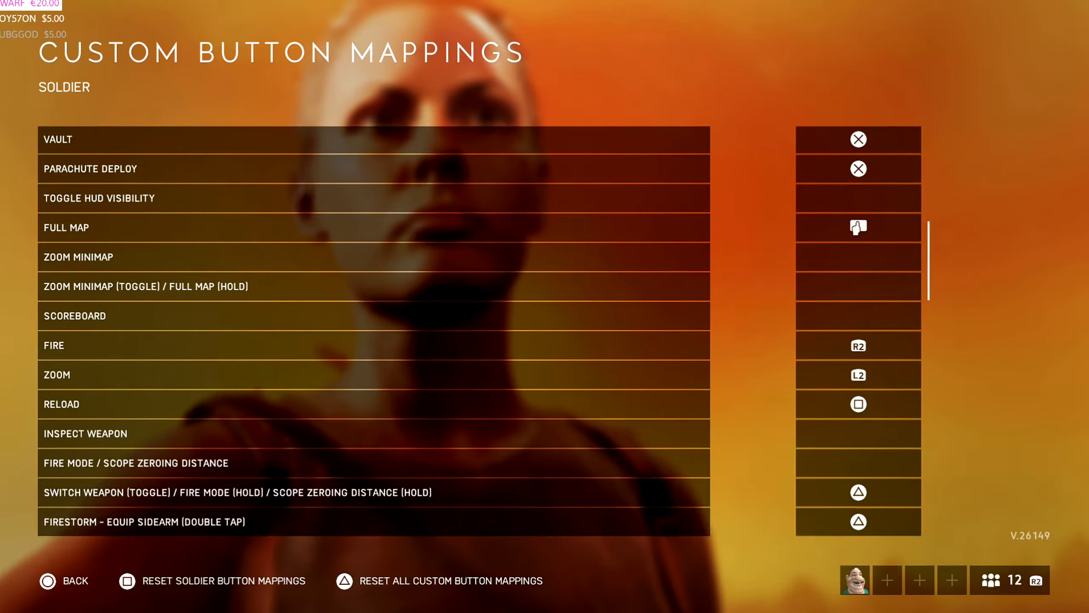
scroll("down", 3)
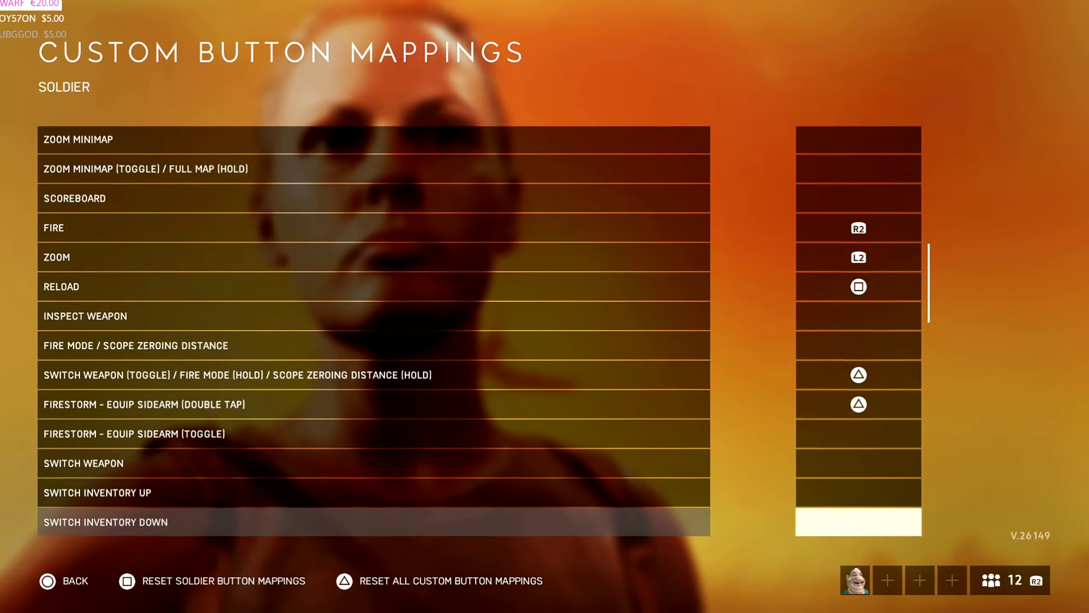
scroll("down", 3)
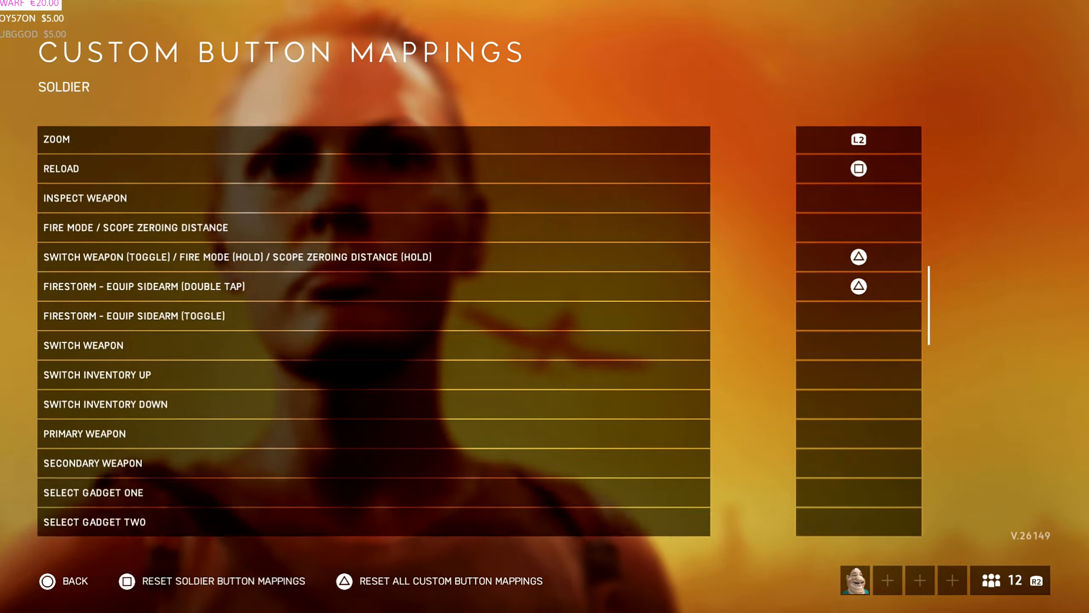
scroll("down", 3)
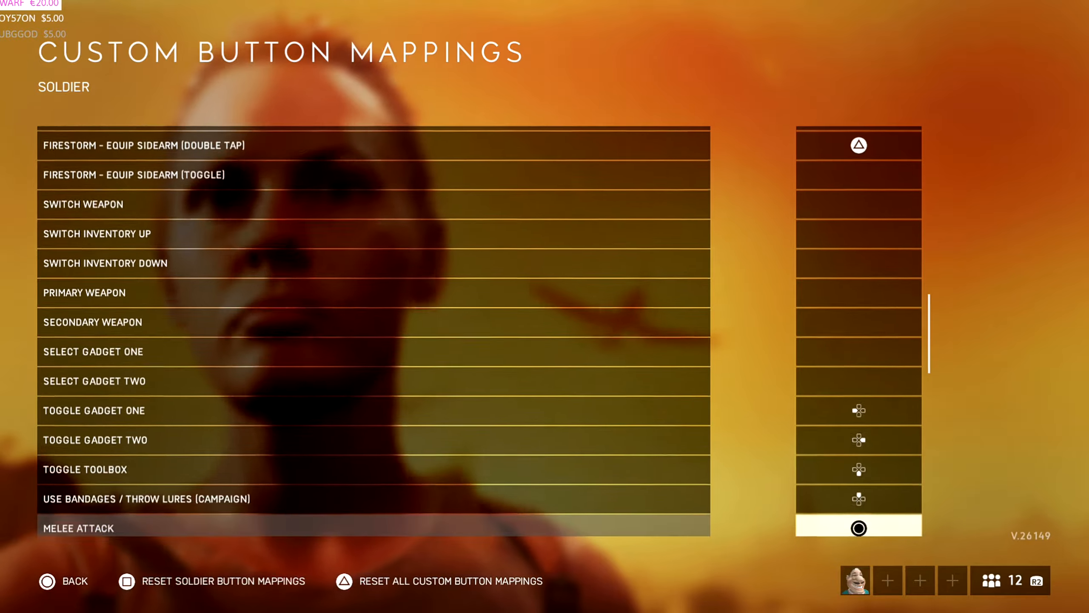
scroll("down", 3)
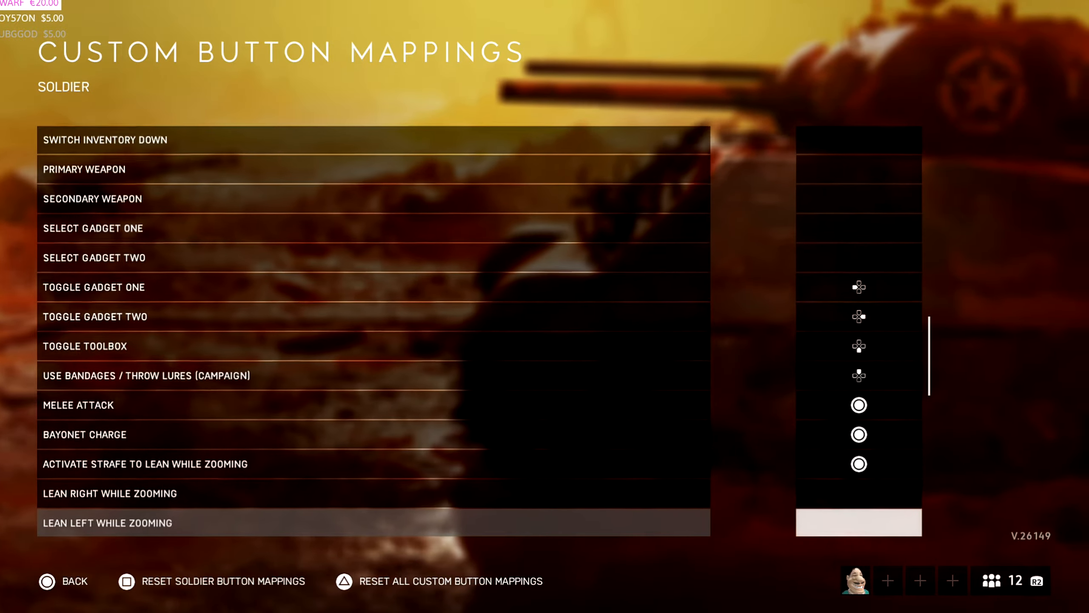
scroll("down", 3)
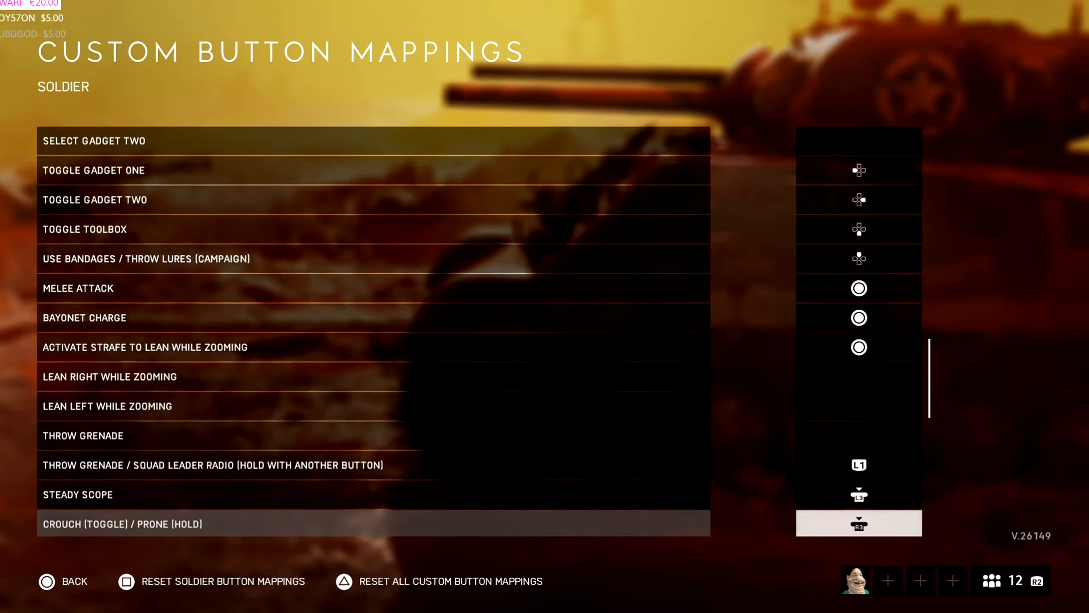
scroll("down", 3)
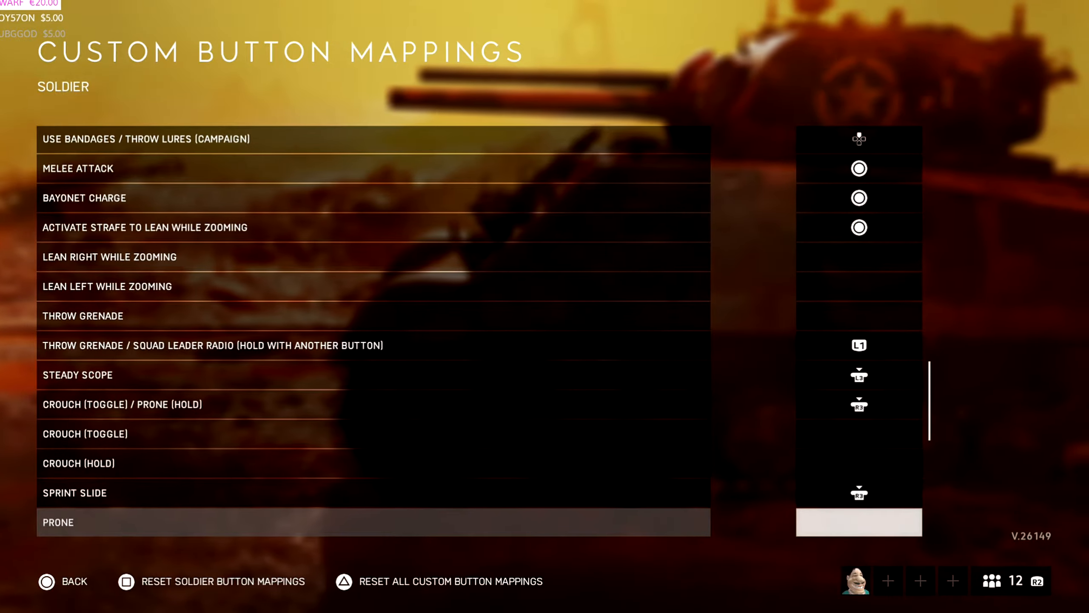
scroll("down", 3)
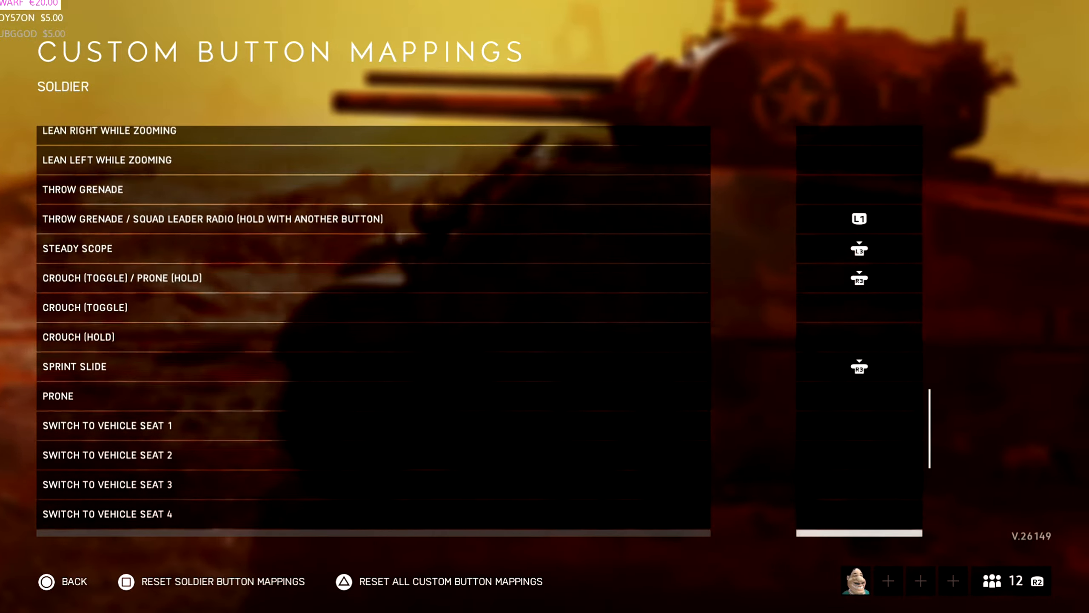
scroll("down", 3)
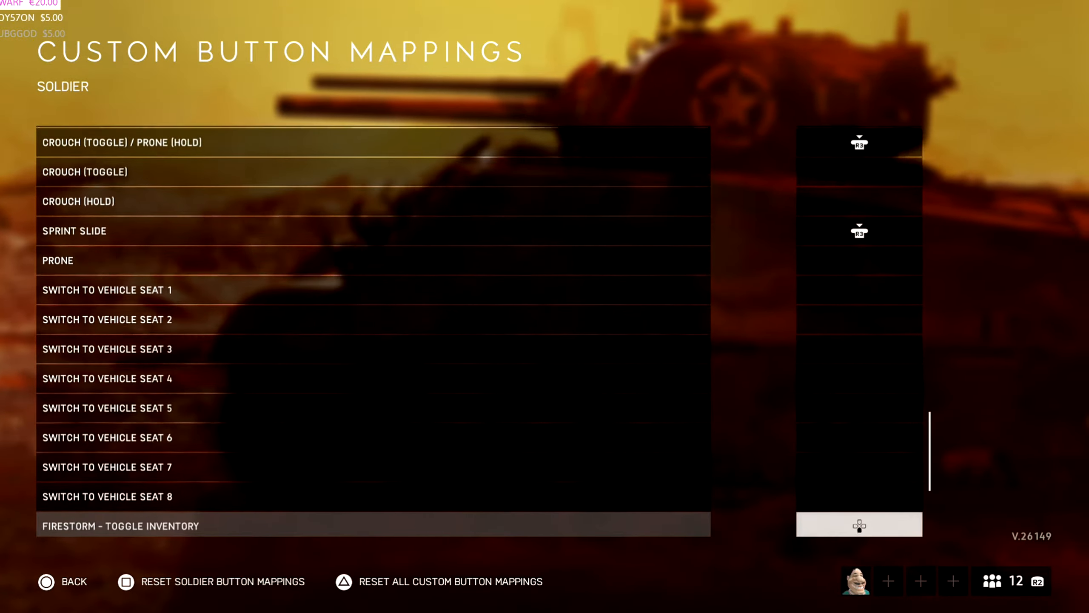
scroll("down", 3)
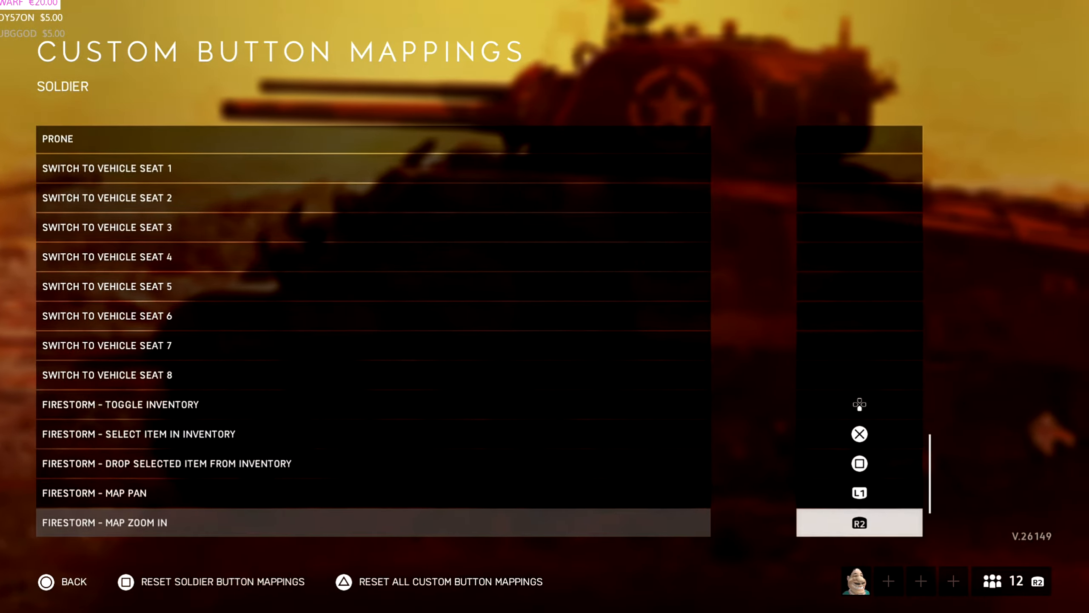
scroll("down", 3)
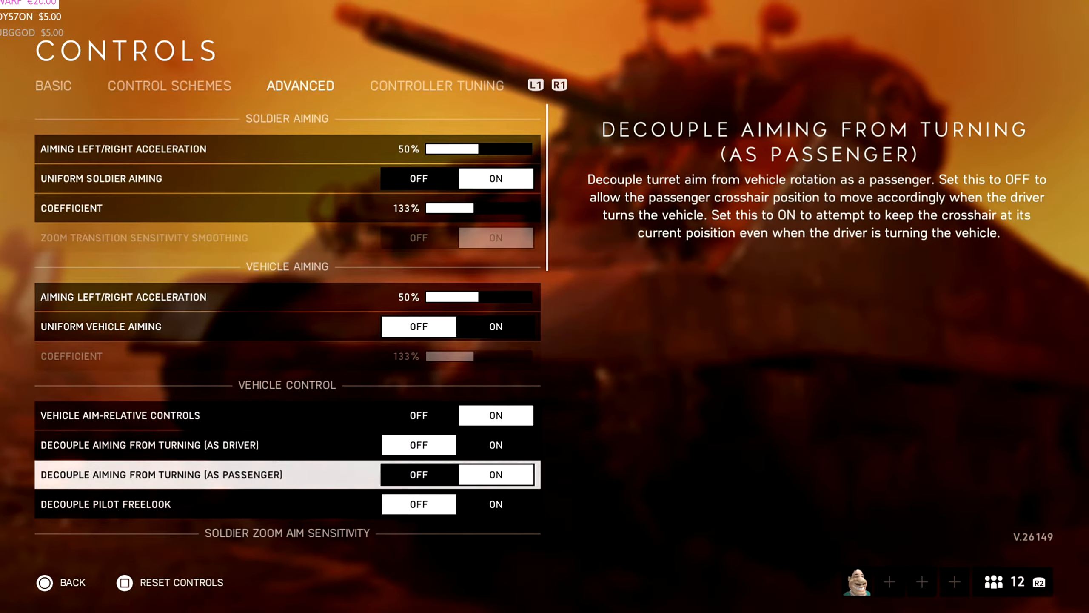
scroll("down", 3)
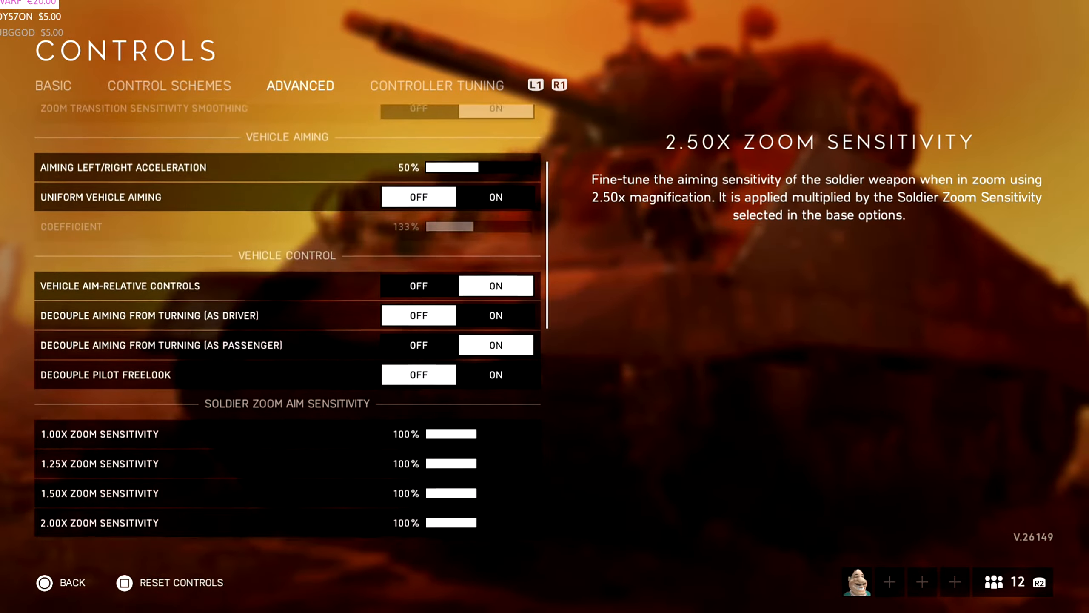
scroll("down", 3)
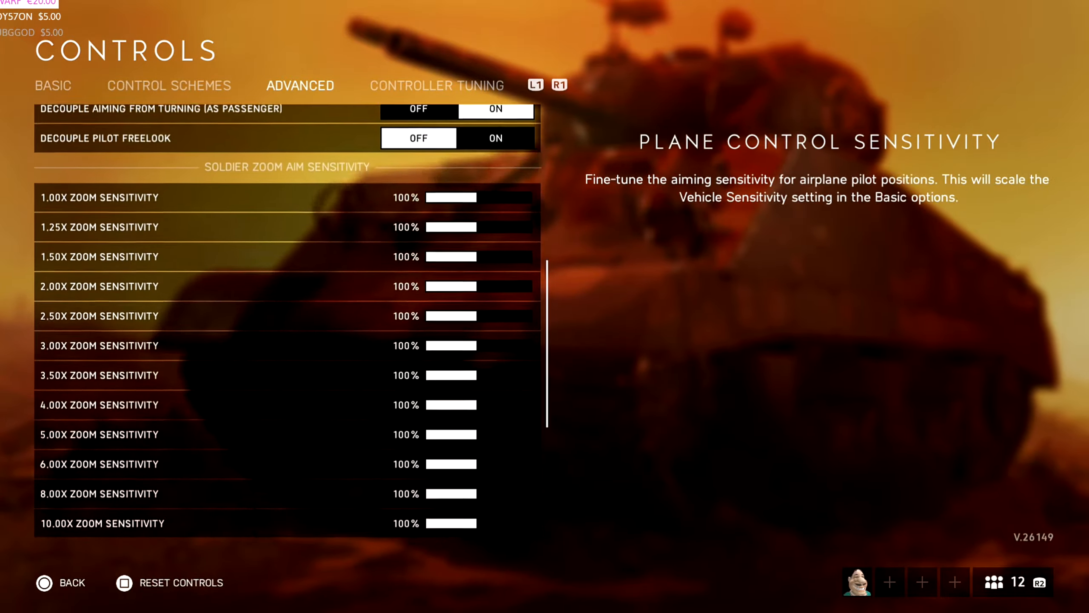
scroll("down", 3)
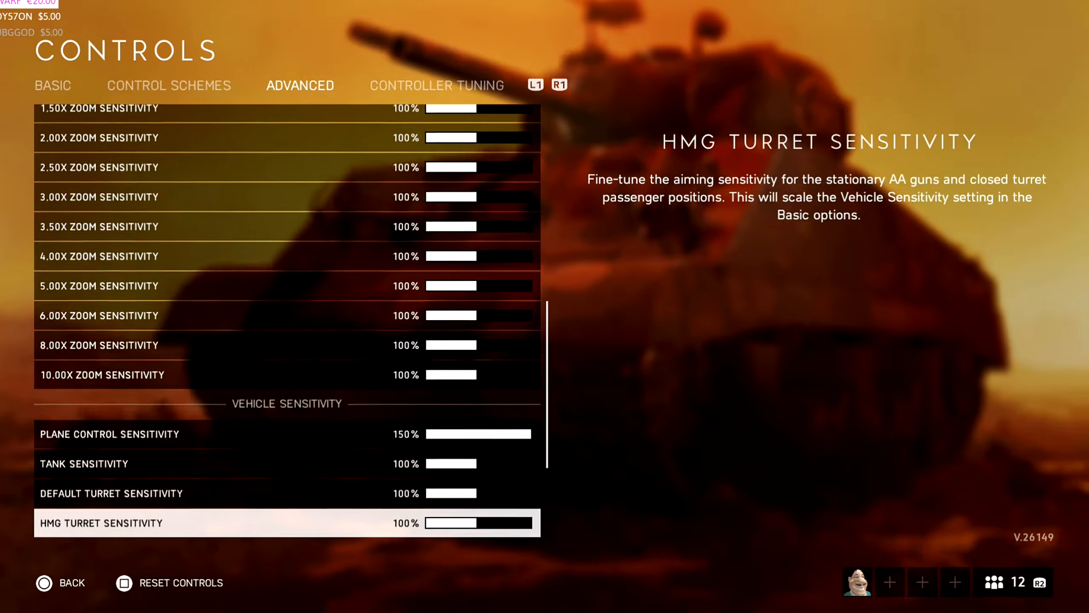
scroll("down", 3)
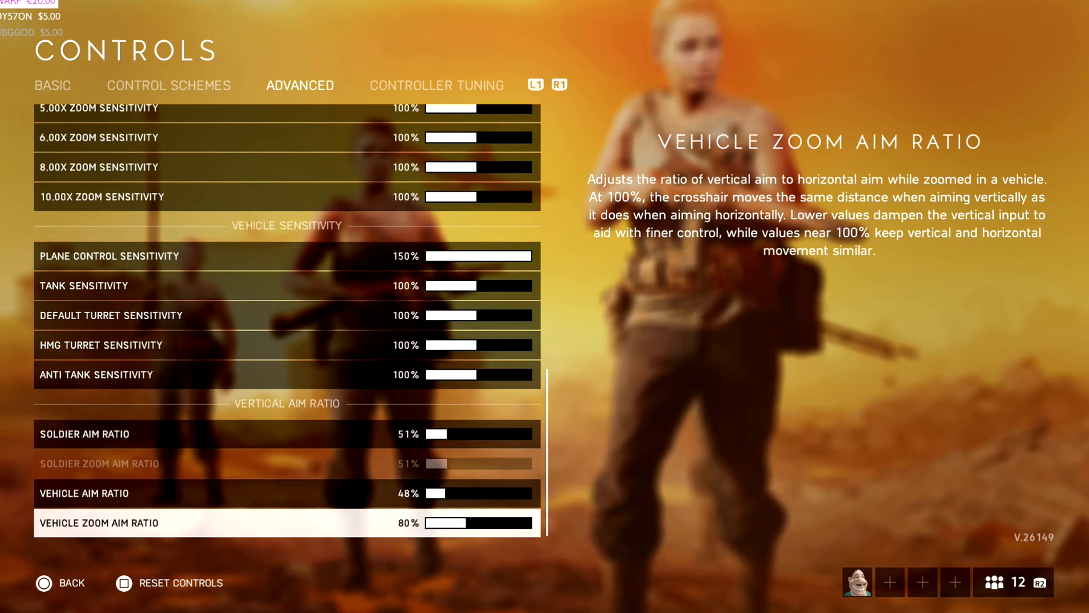
left_click(436, 86)
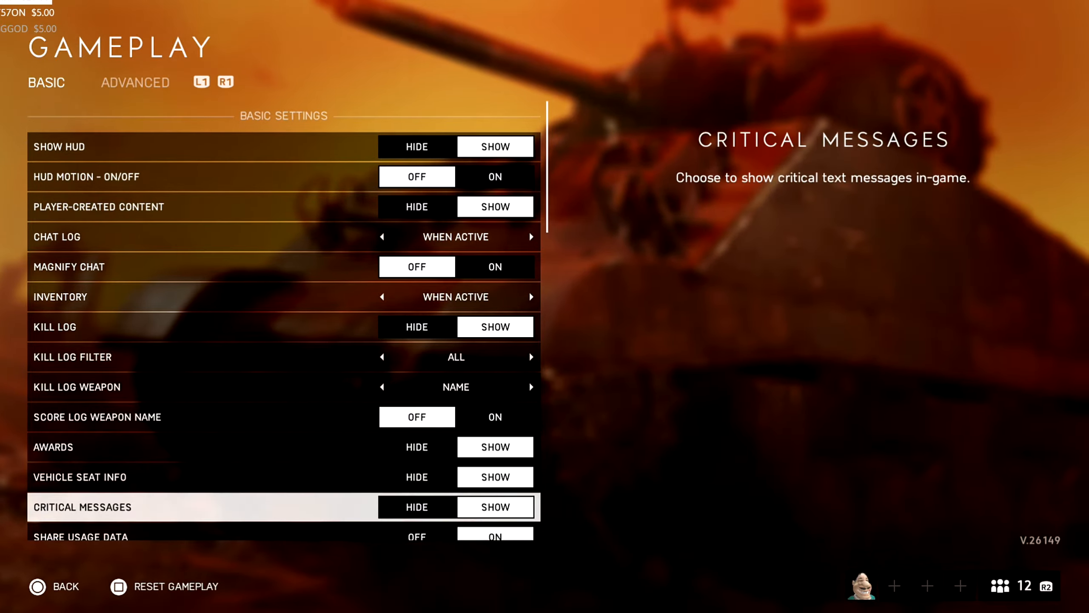
Scroll the Gameplay Basic list to the Crosshair section with pink Reflex/Nydar sight color
scroll("down", 3)
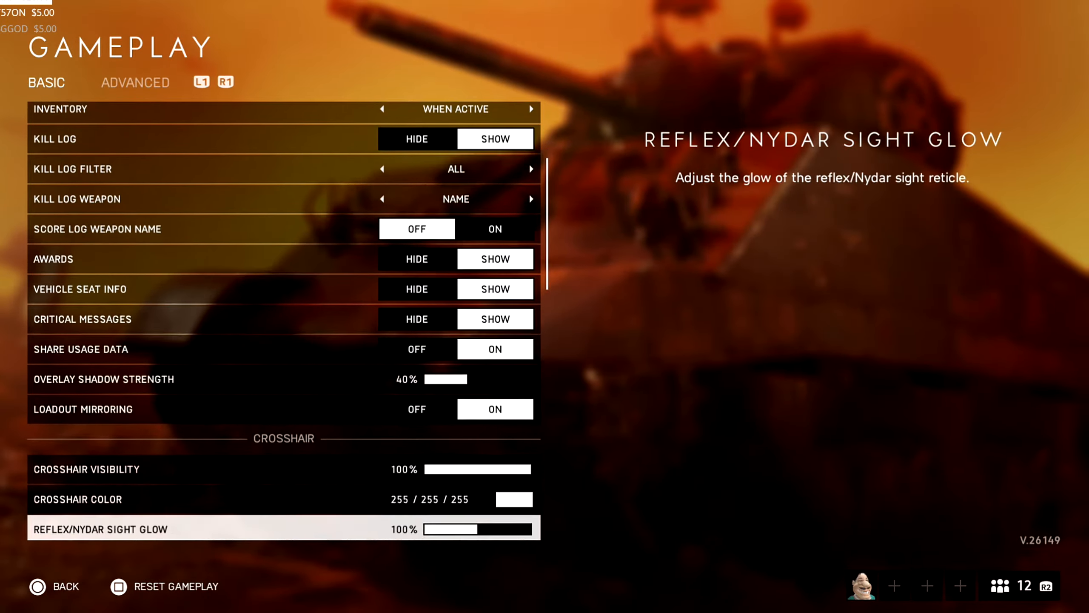
scroll("down", 3)
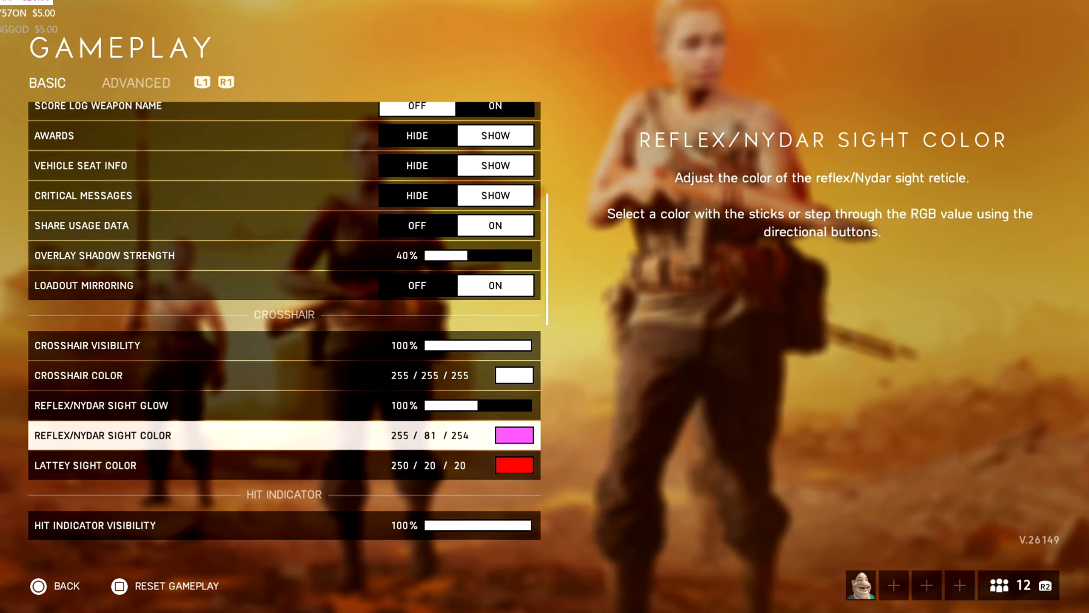
scroll("down", 3)
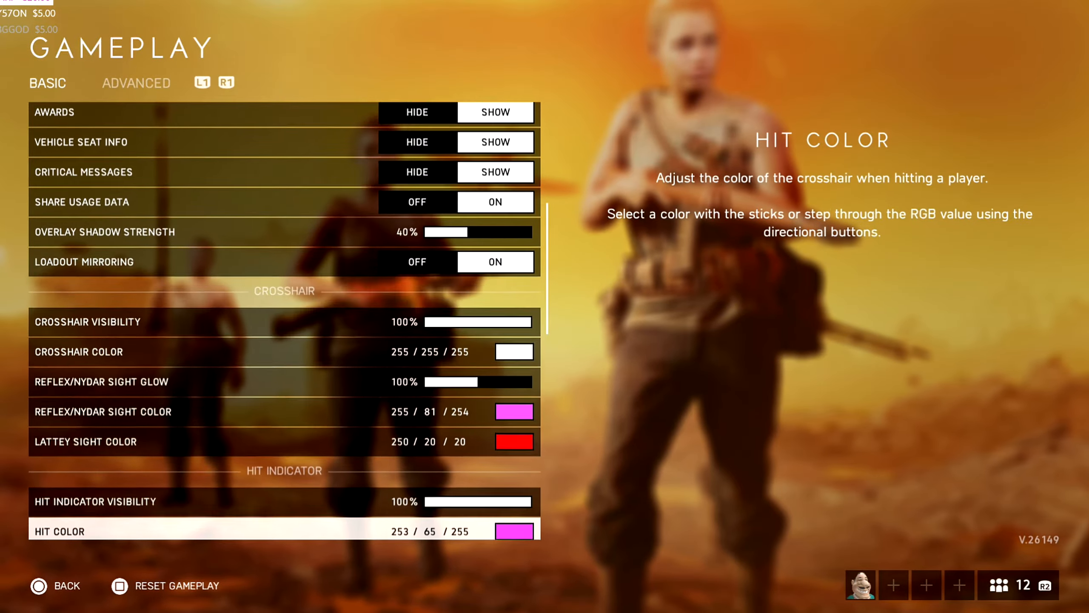
scroll("down", 3)
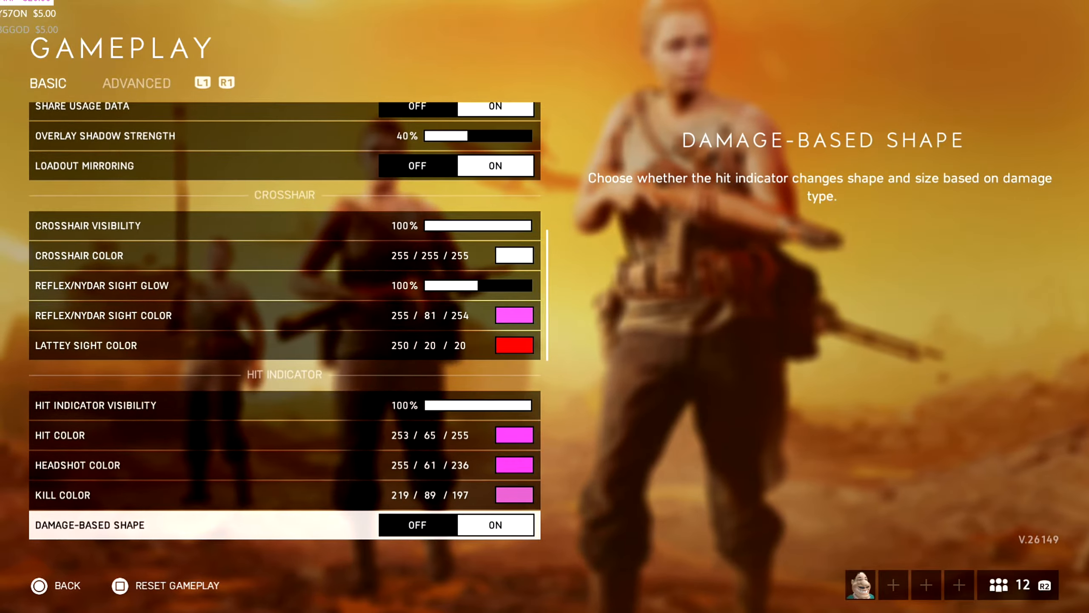
scroll("down", 3)
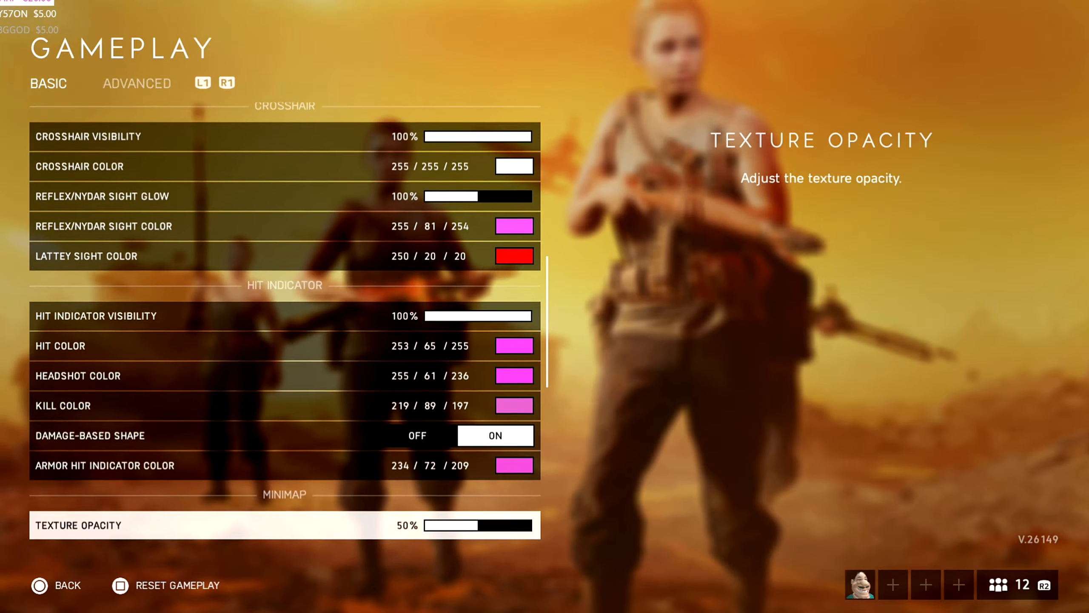
scroll("down", 3)
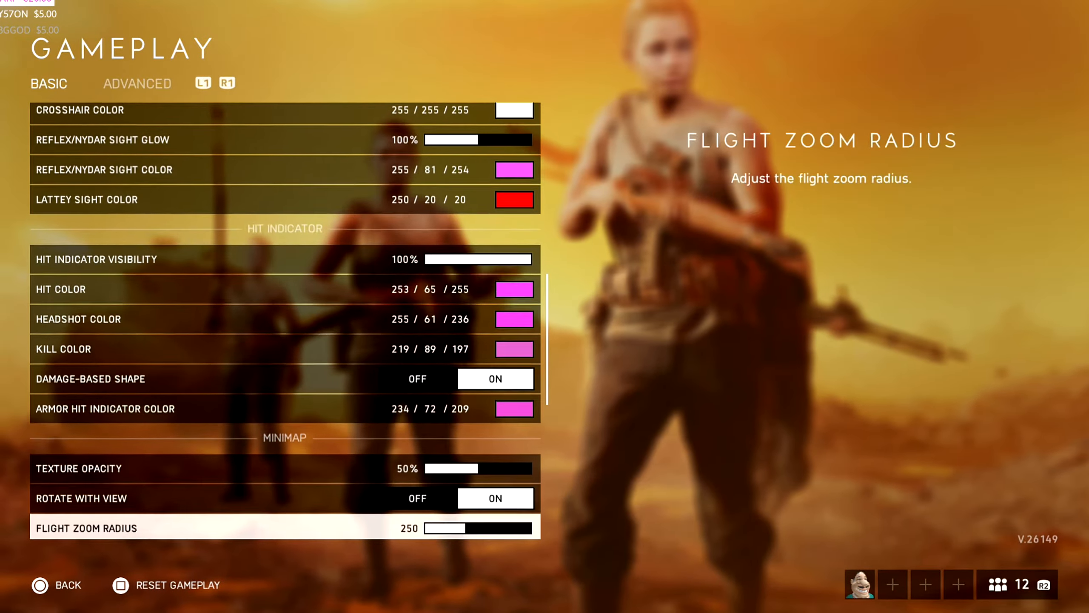
scroll("down", 3)
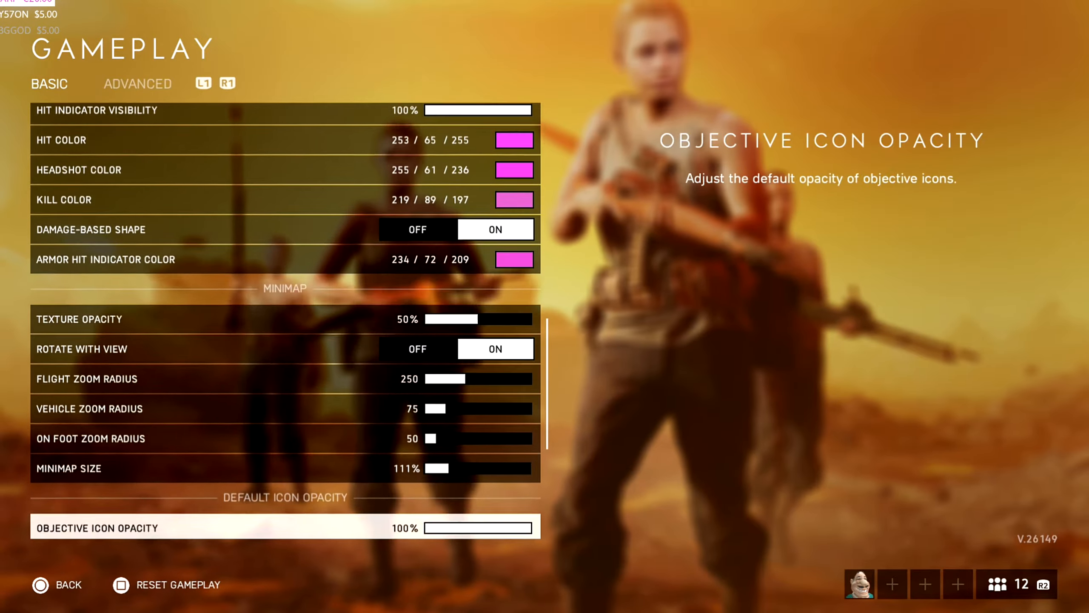
scroll("down", 3)
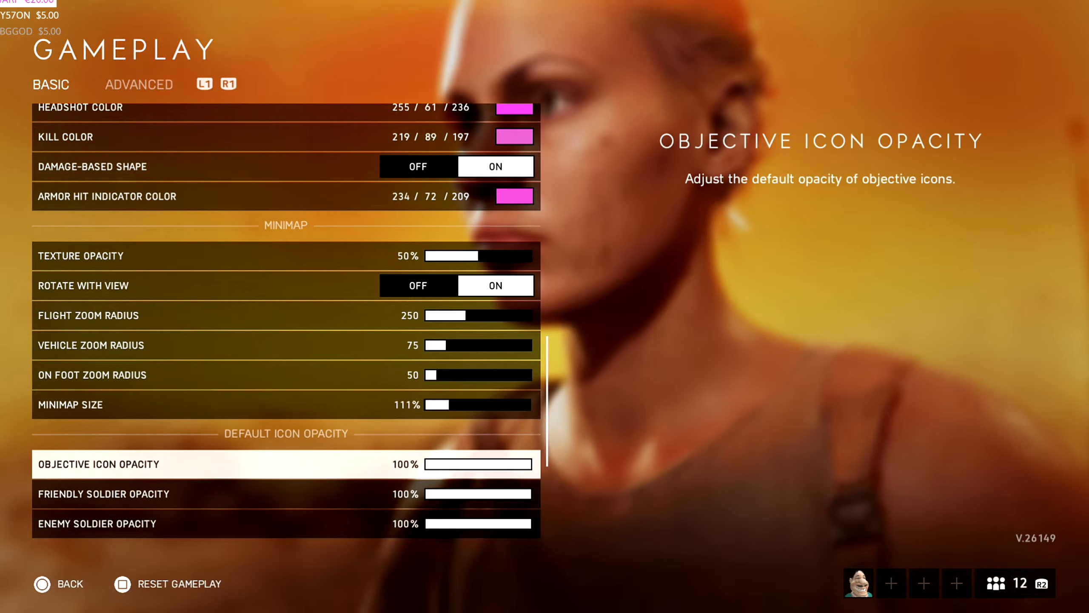
scroll("down", 3)
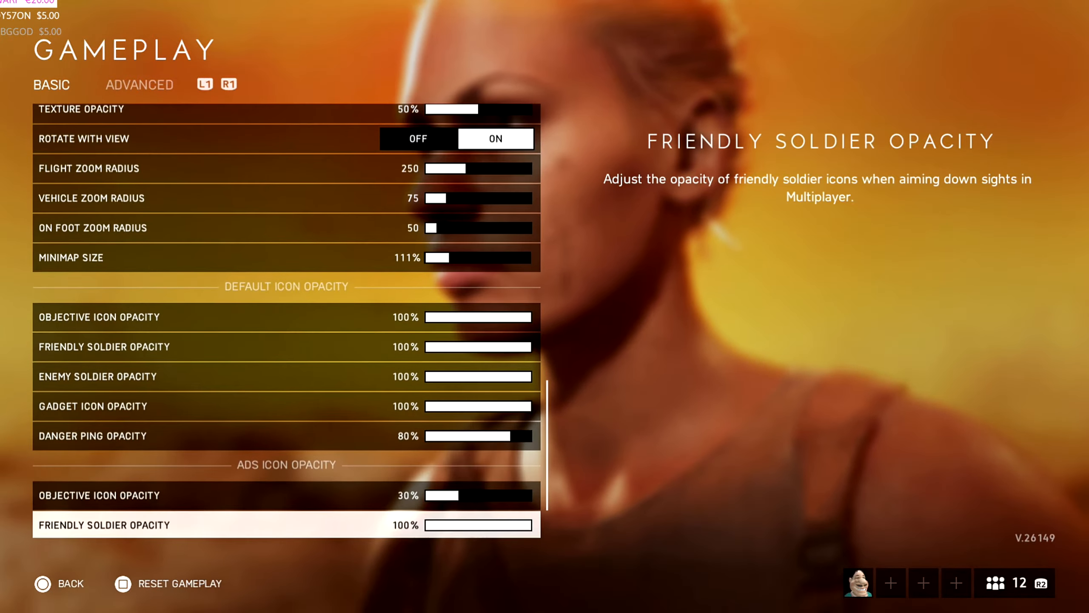
scroll("down", 3)
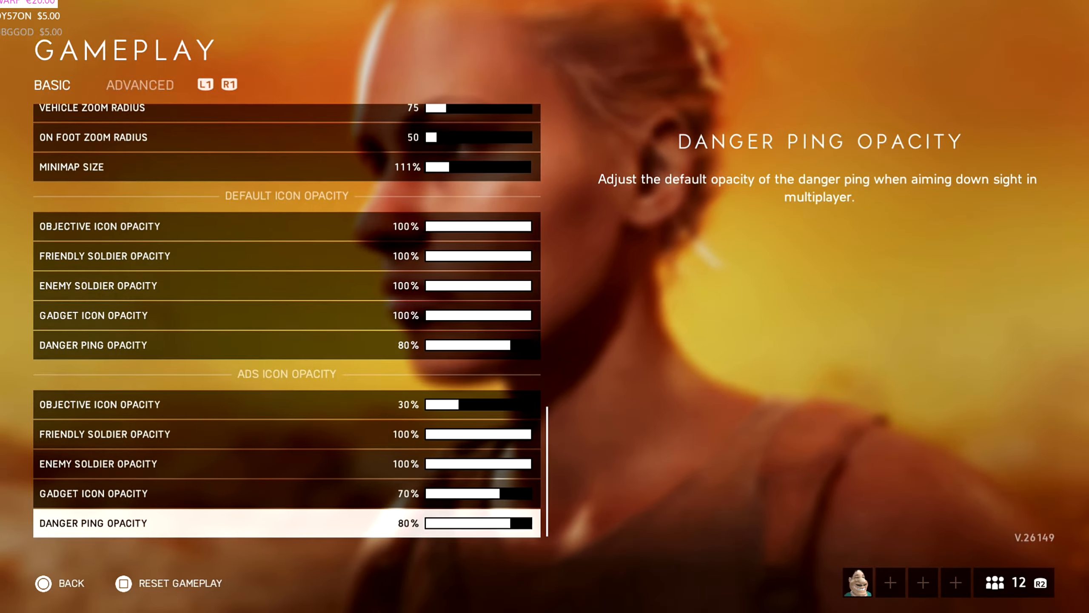
Show the Gameplay Advanced list with aim assist, scrolling down to Hint System
left_click(139, 85)
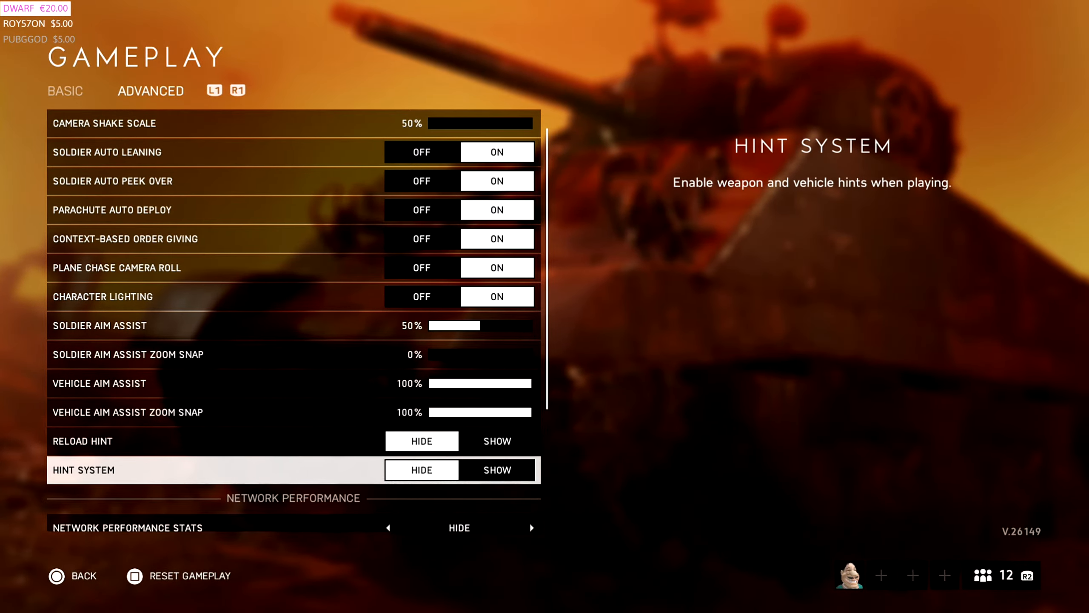
scroll("down", 3)
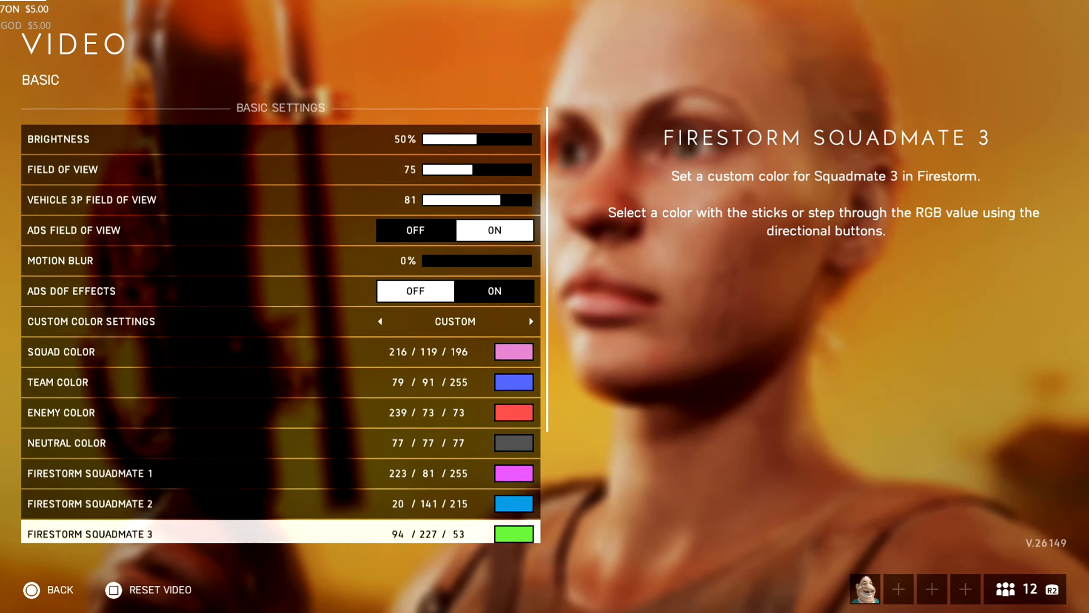
Scroll the Video Basic list past the custom squad colours down to Lens Distortion
scroll("down", 3)
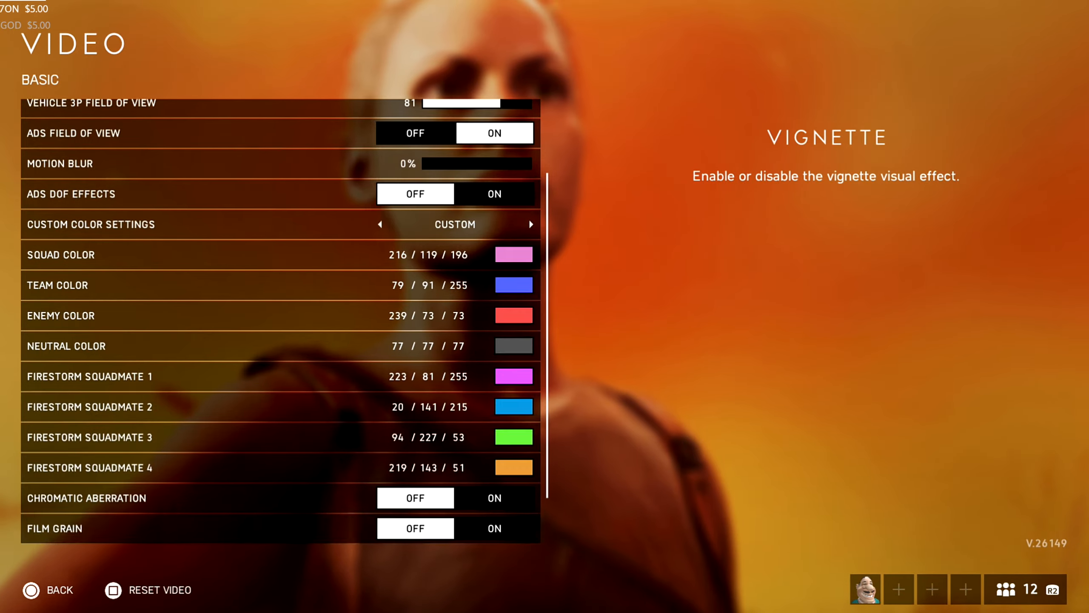
scroll("down", 3)
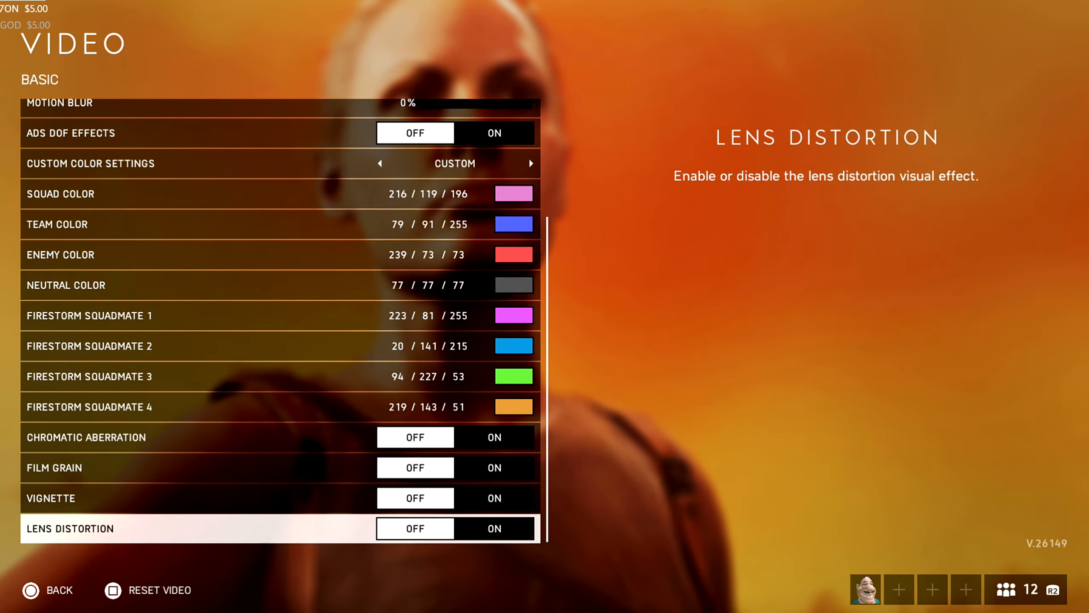